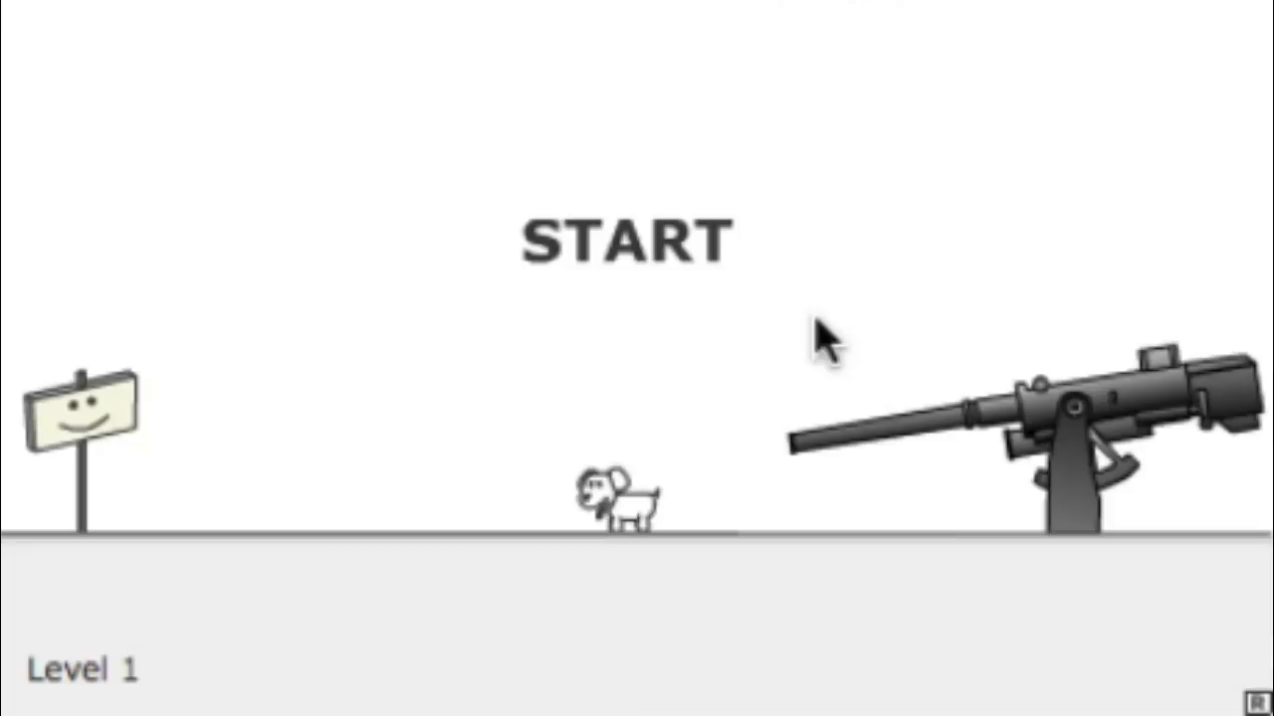
mouse_move(804, 368)
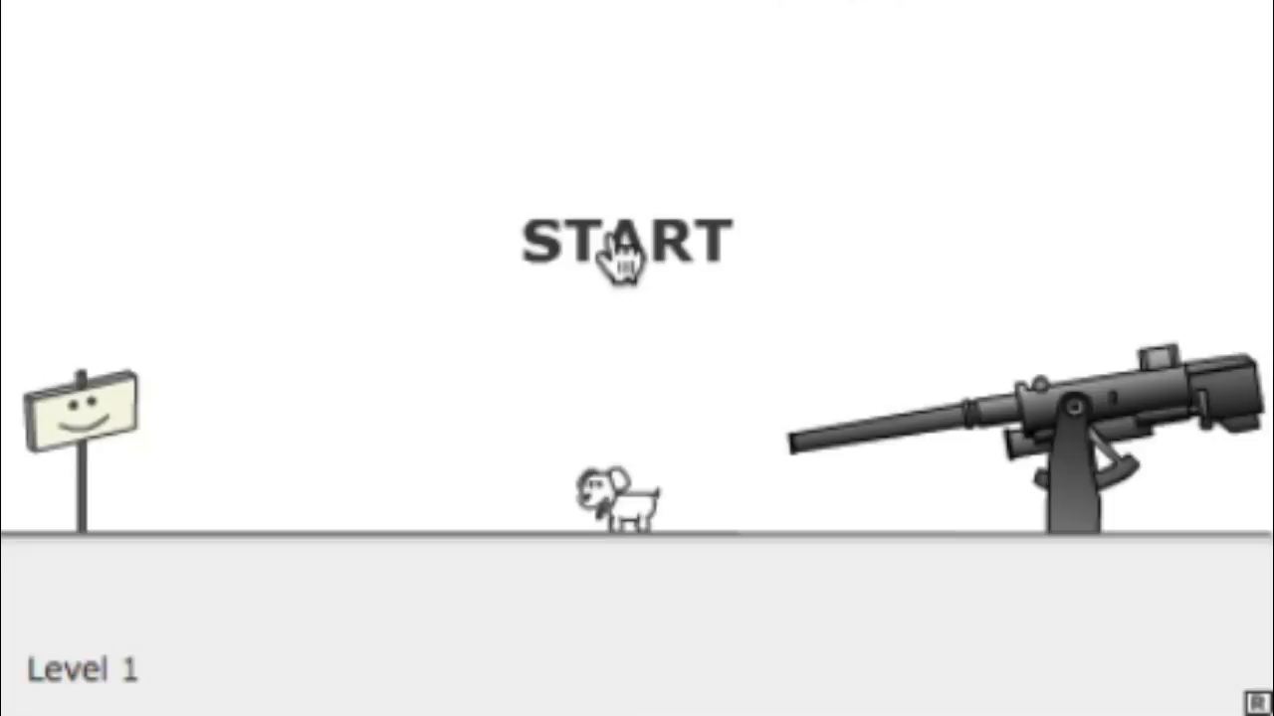
- Start and survive levels 1 and 2 without shooting the puppy
left_click(617, 254)
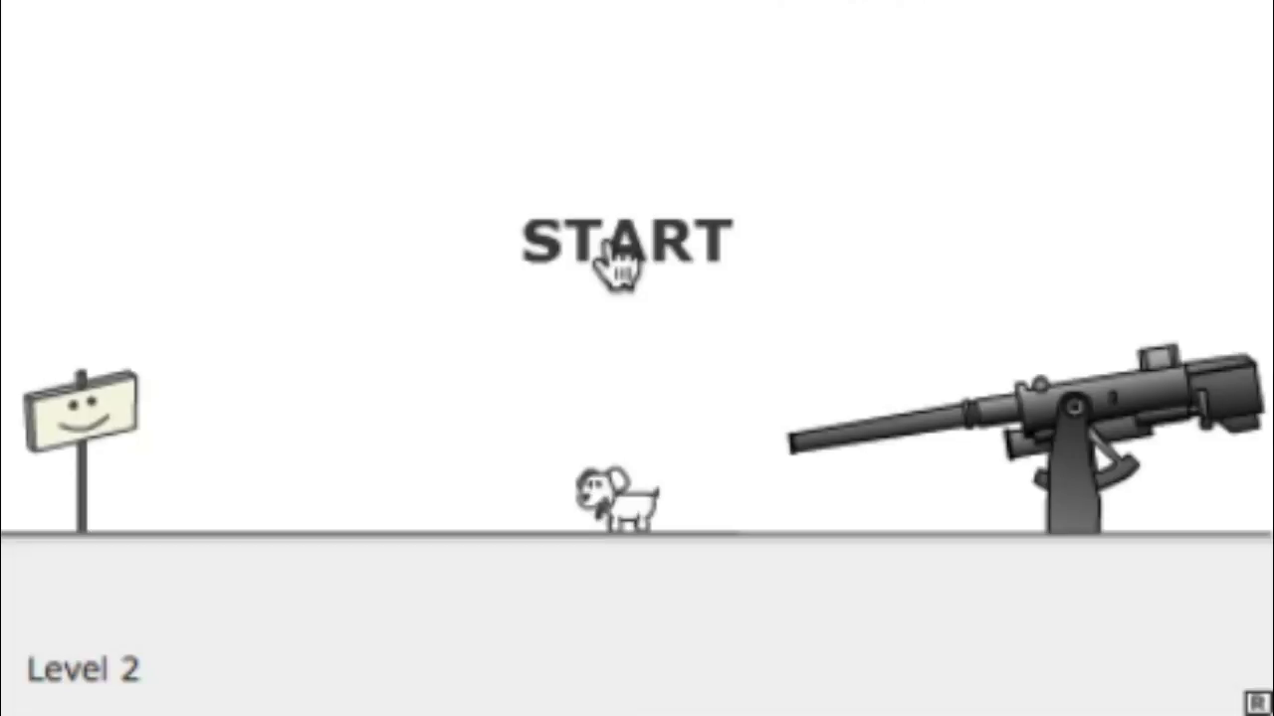
left_click(616, 248)
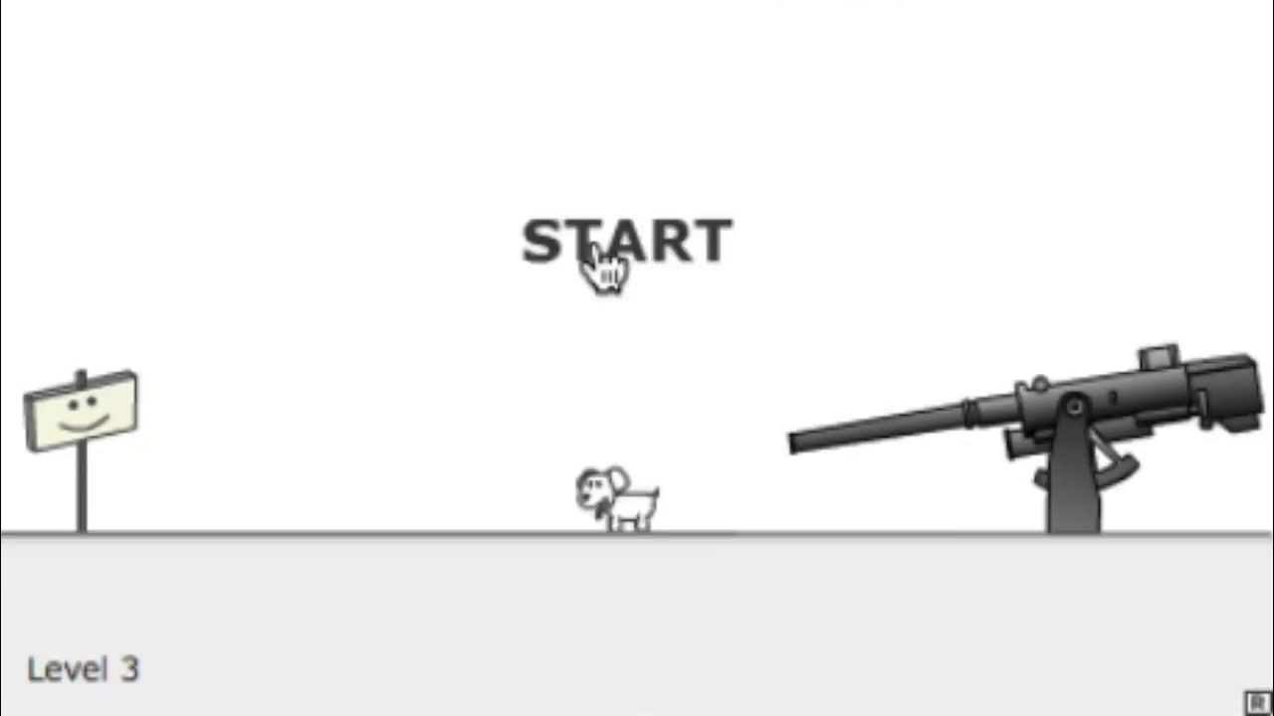
- Start levels 3 and 4 and keep the puppy safe through level 5
left_click(618, 244)
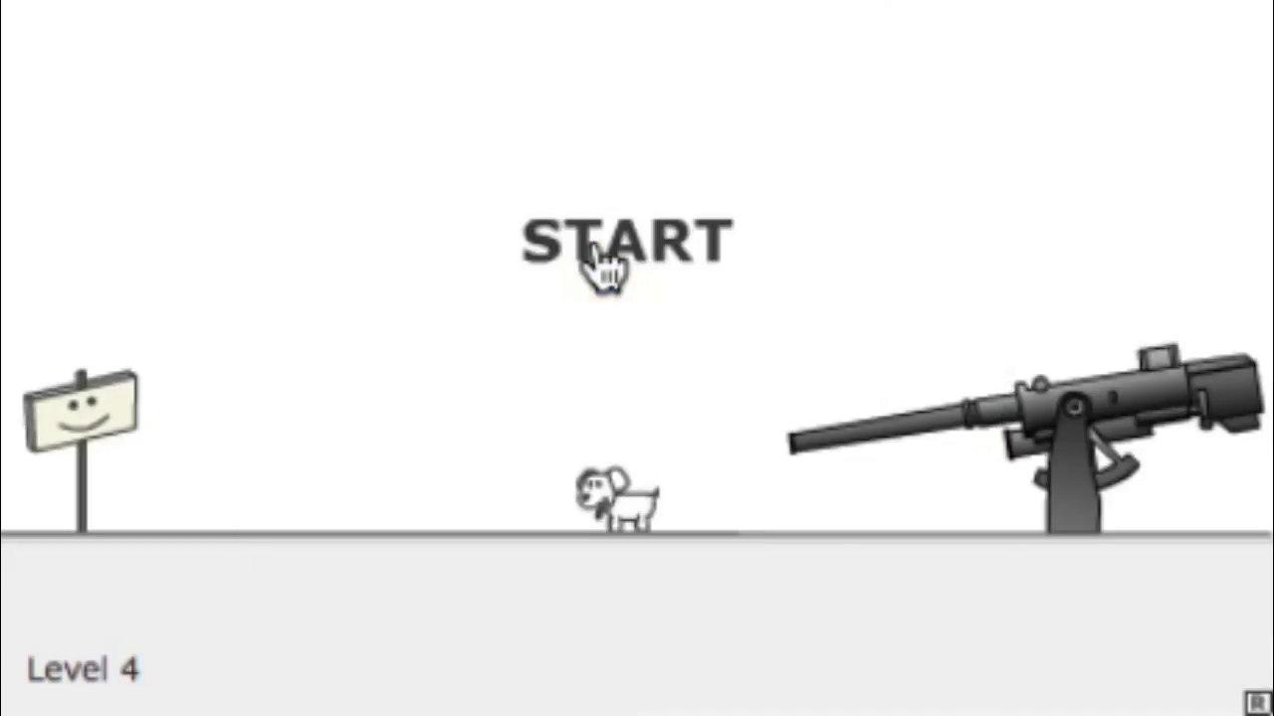
left_click(602, 254)
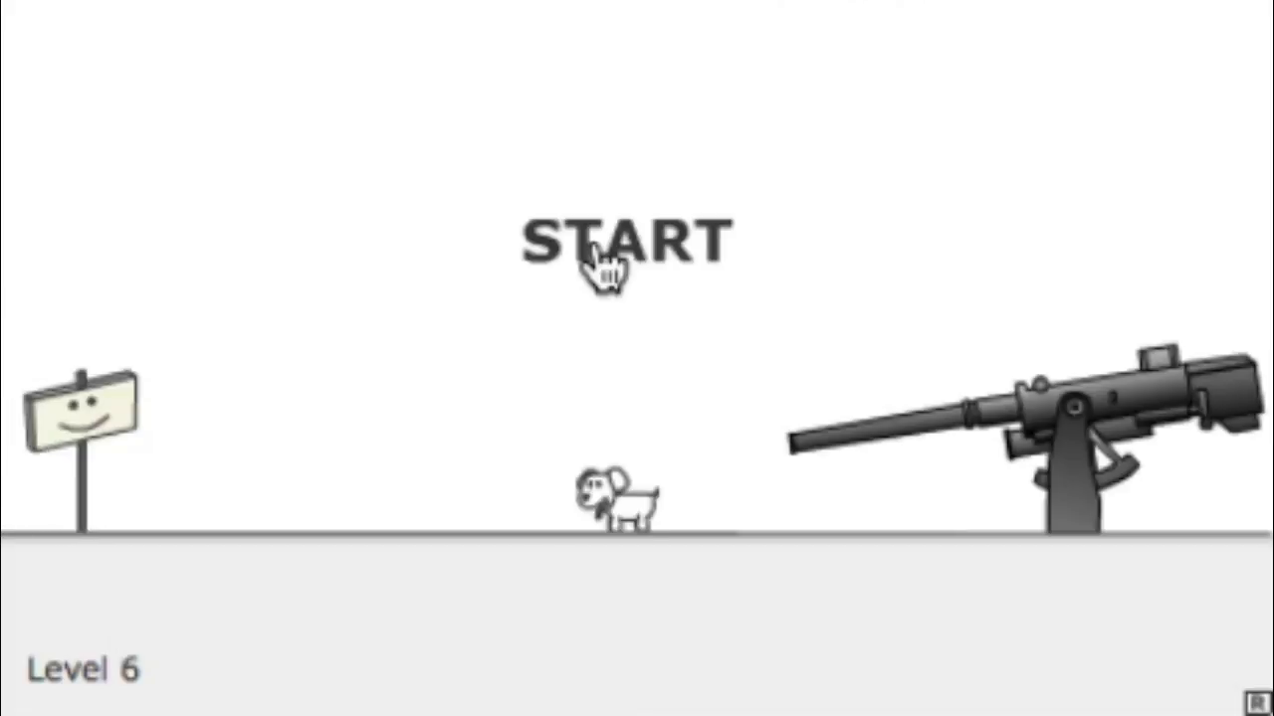
- Start levels 6 and 7, survive them, and continue past level 8
left_click(602, 249)
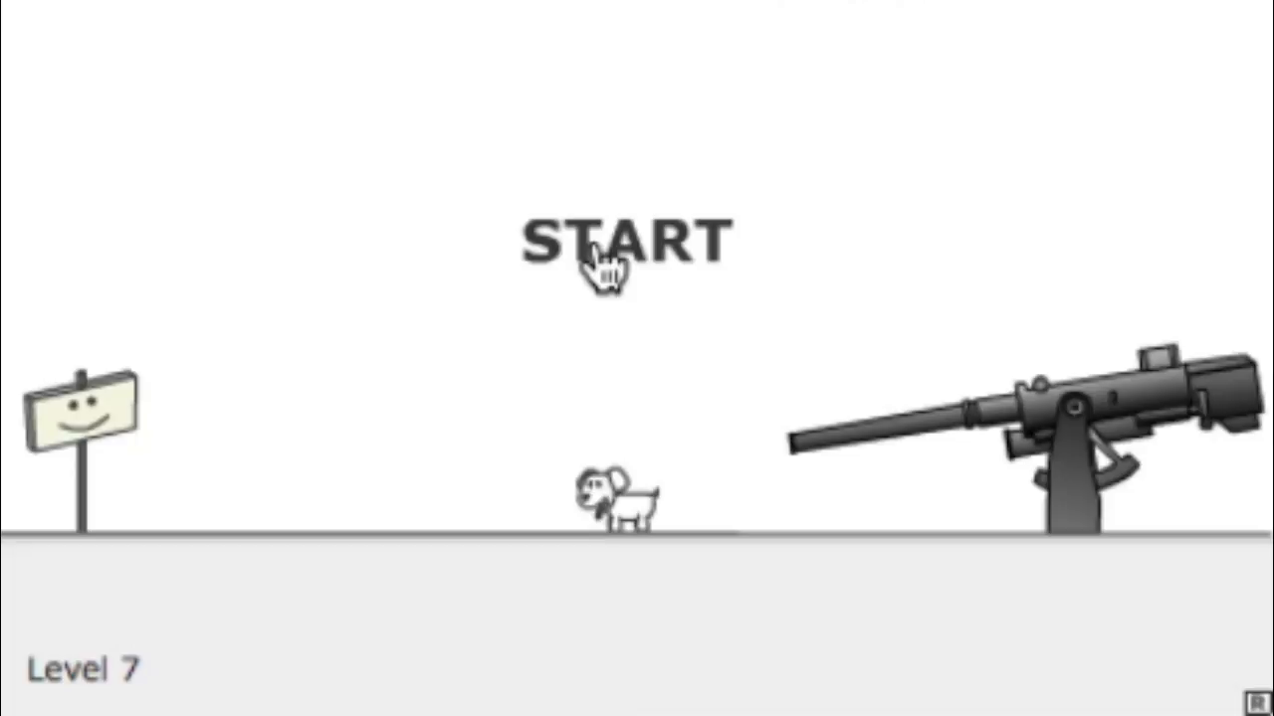
left_click(602, 254)
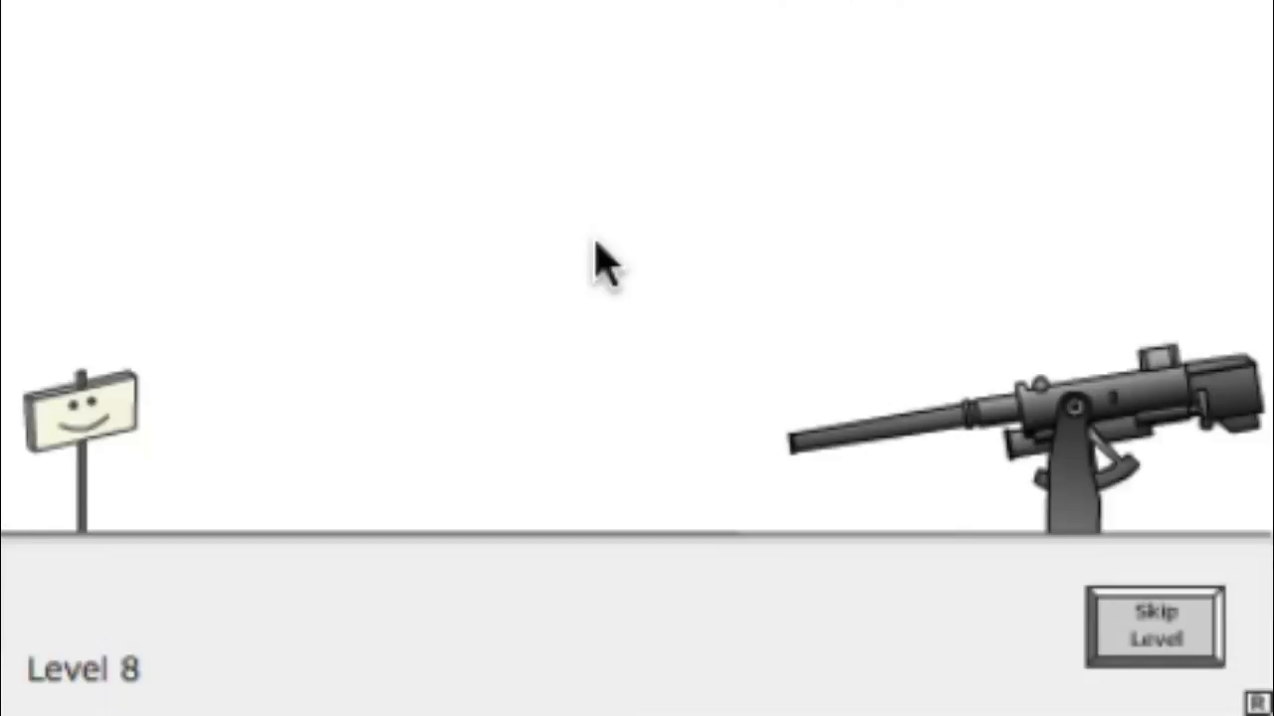
left_click(1156, 630)
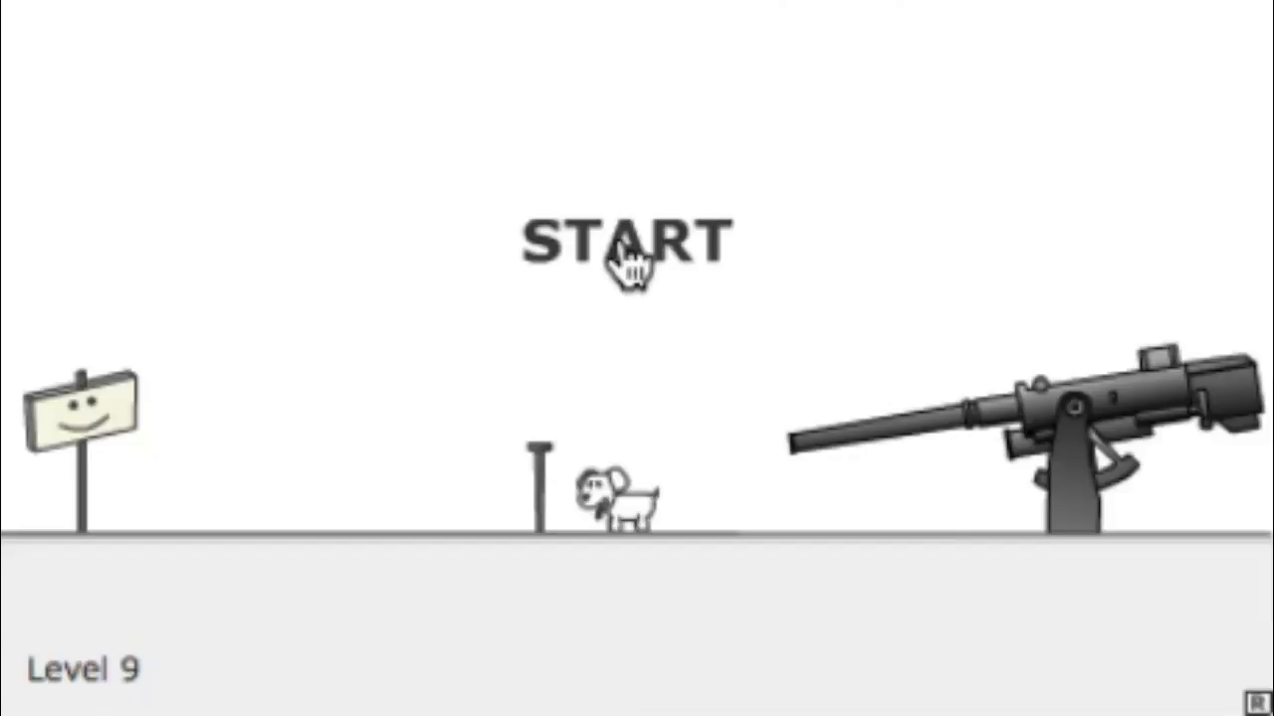
- Start level 9 and play until the You lost screen shows stats
left_click(625, 249)
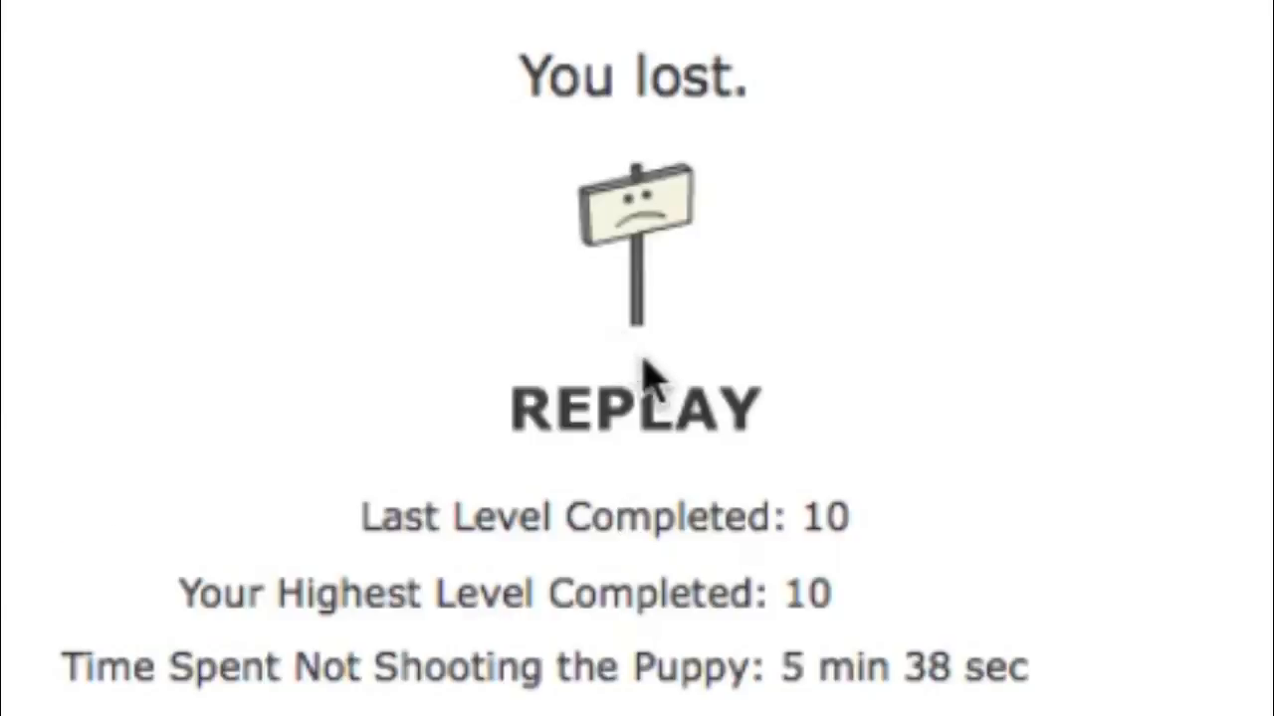
mouse_move(651, 438)
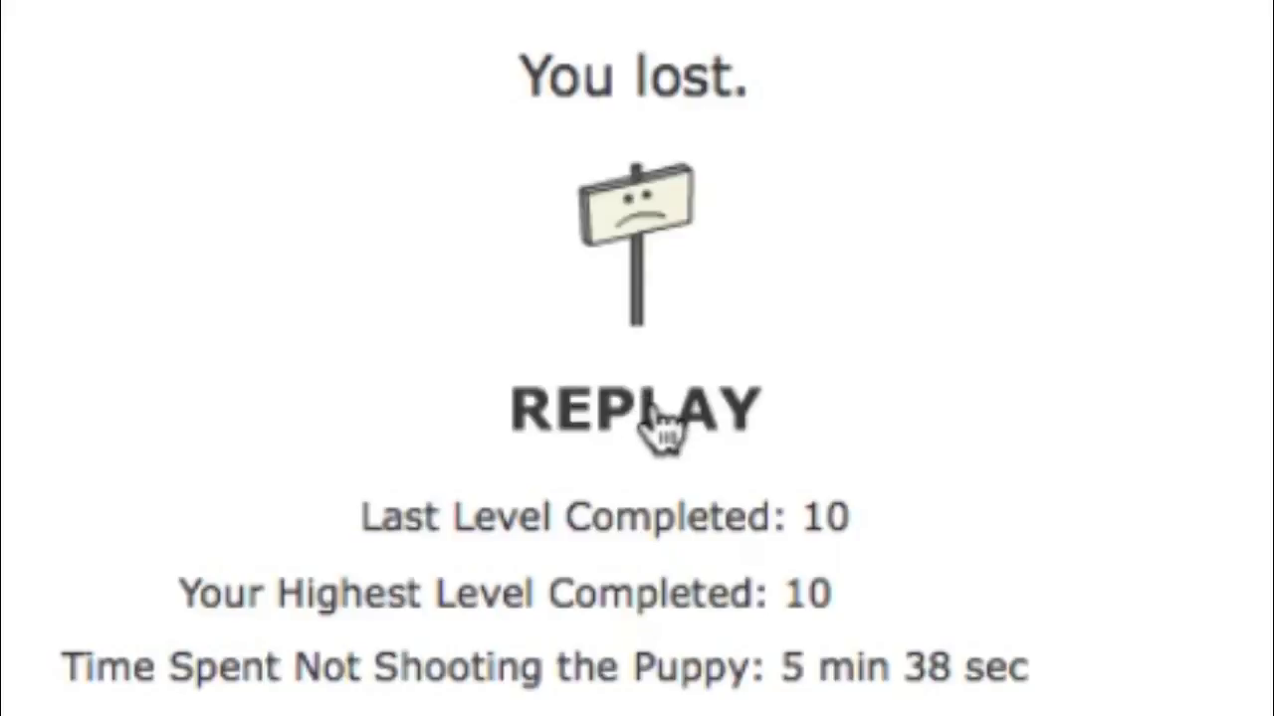